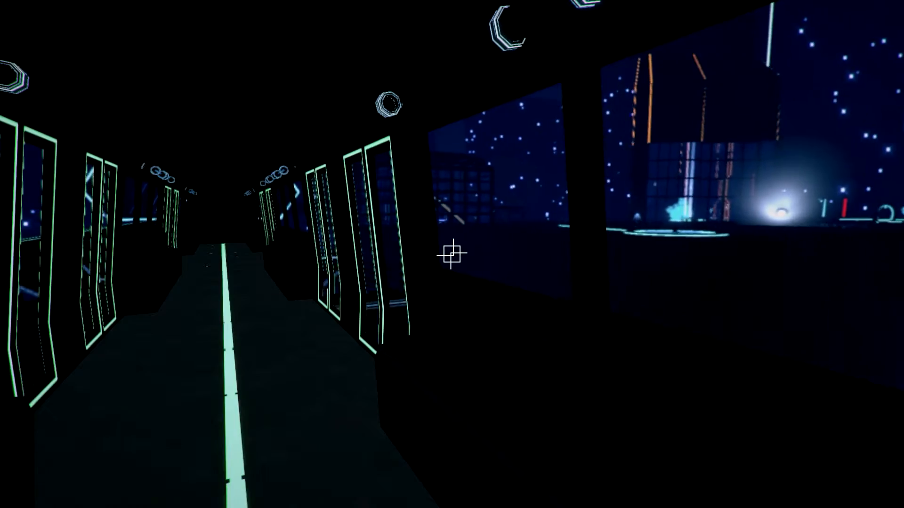
mouse_move(452, 255)
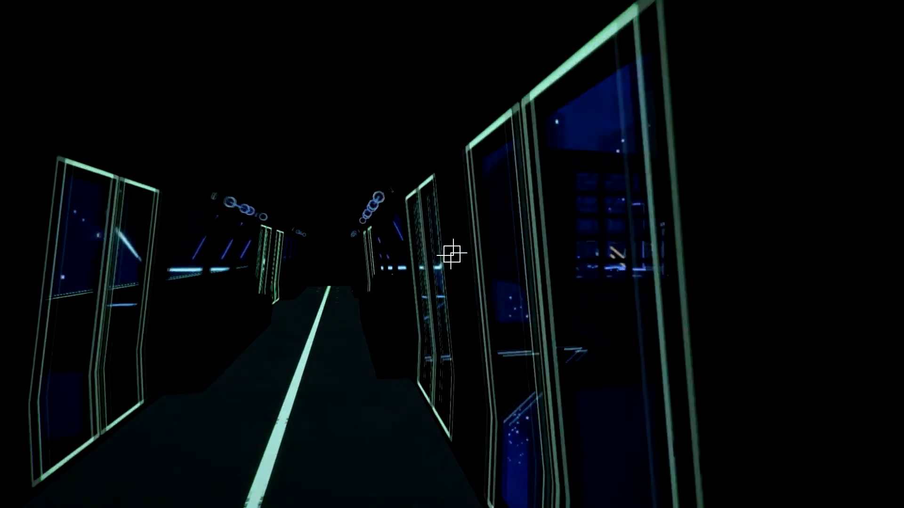
Walk forward down the neon-lit corridor into the train carriage, facing its far window.
key("w")
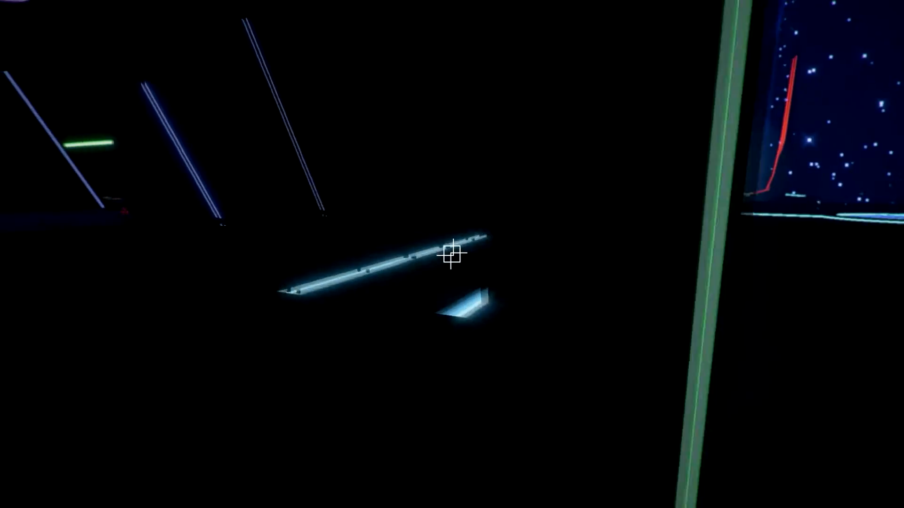
mouse_move(452, 255)
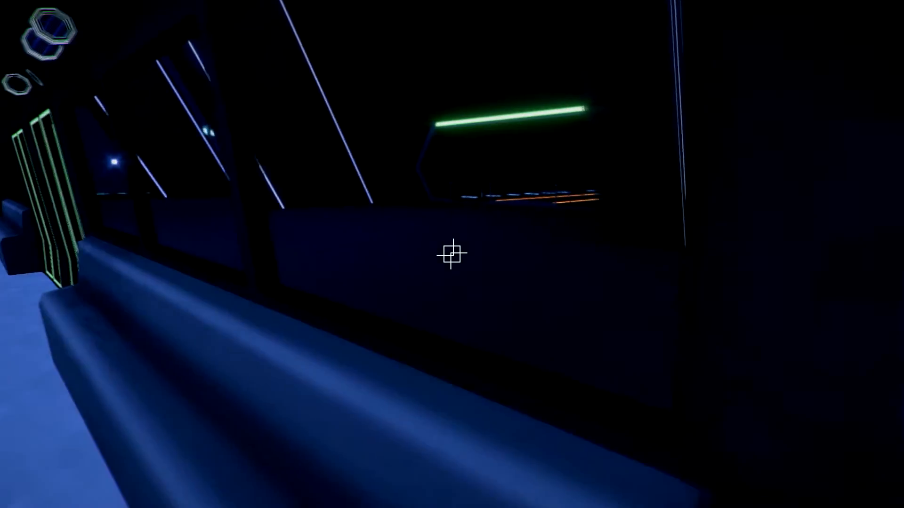
mouse_move(451, 253)
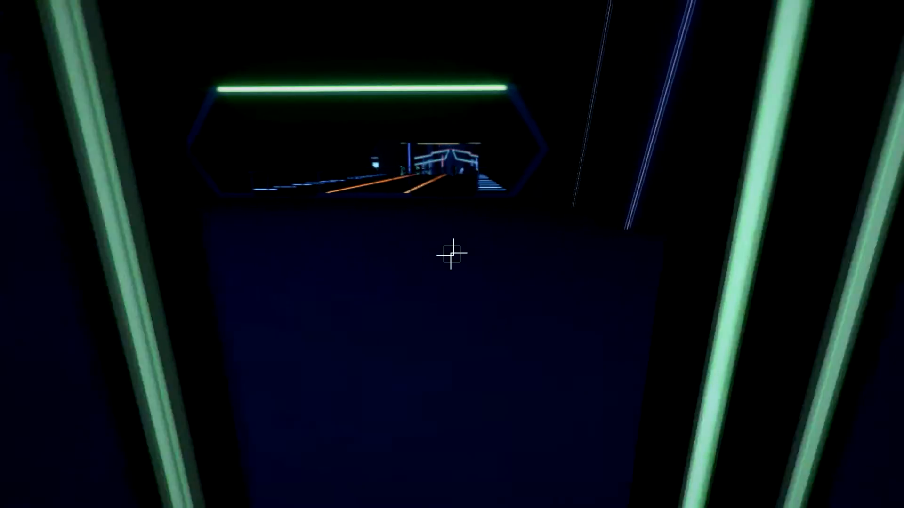